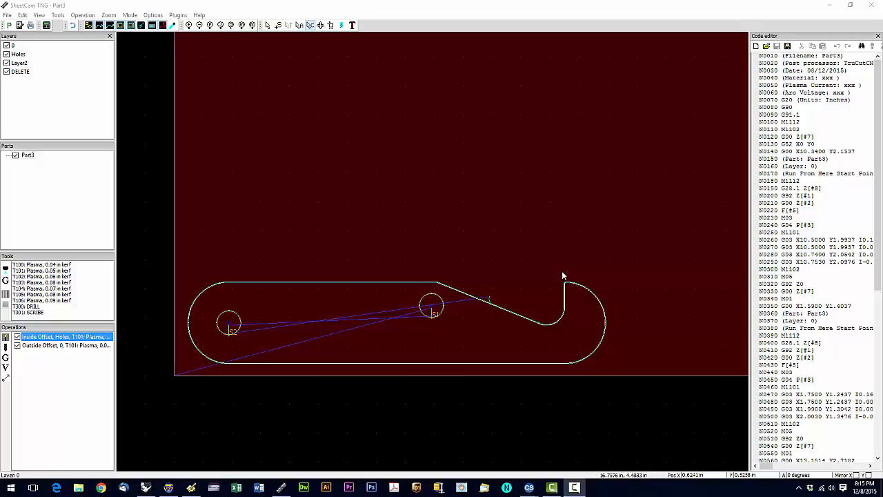
mouse_move(556, 265)
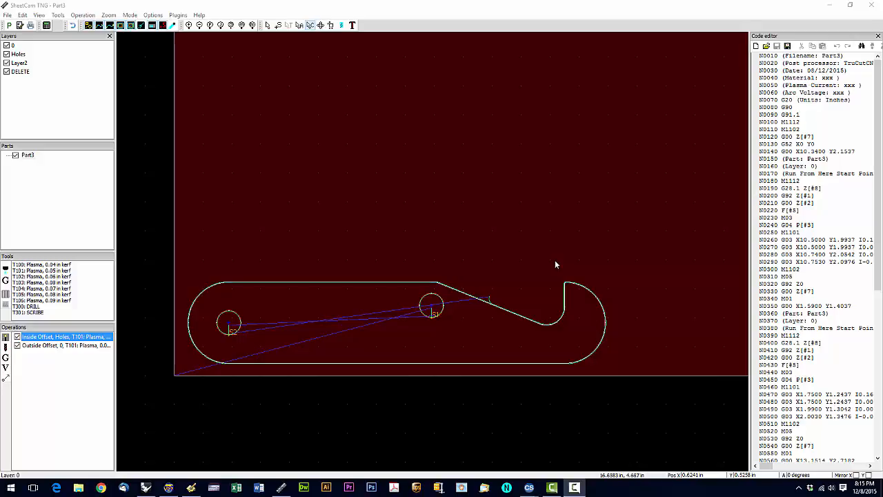
mouse_move(166, 297)
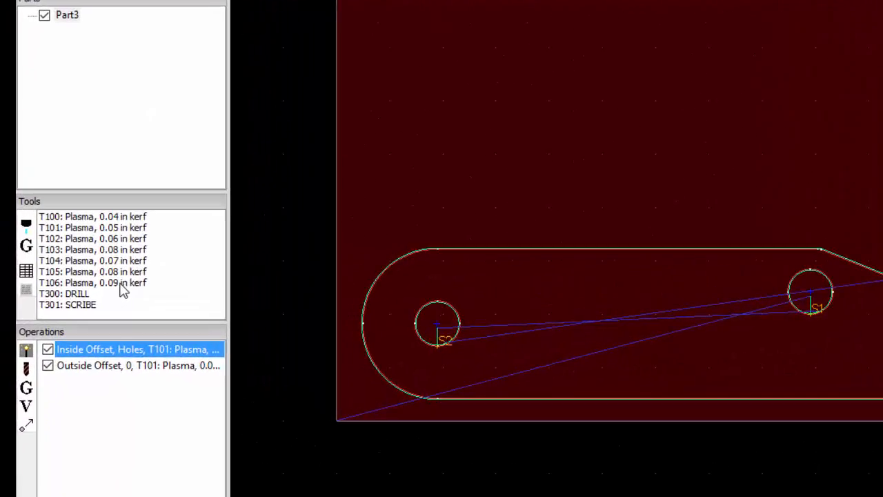
mouse_move(117, 293)
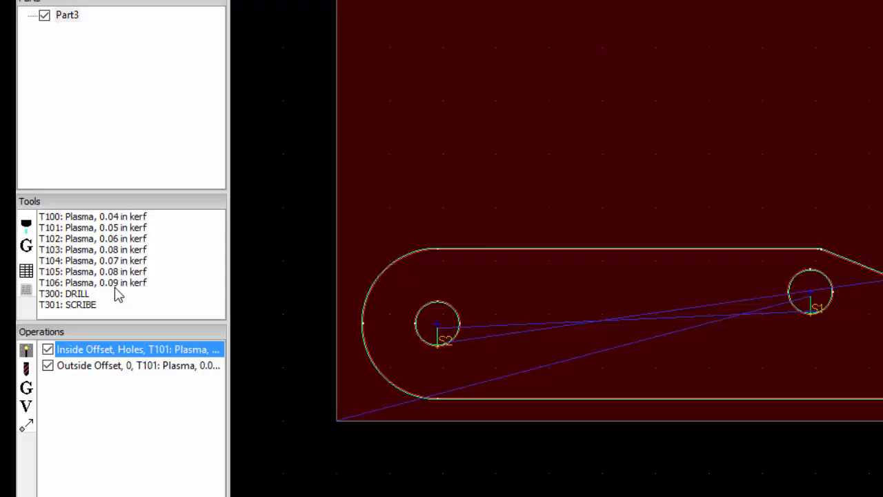
mouse_move(125, 297)
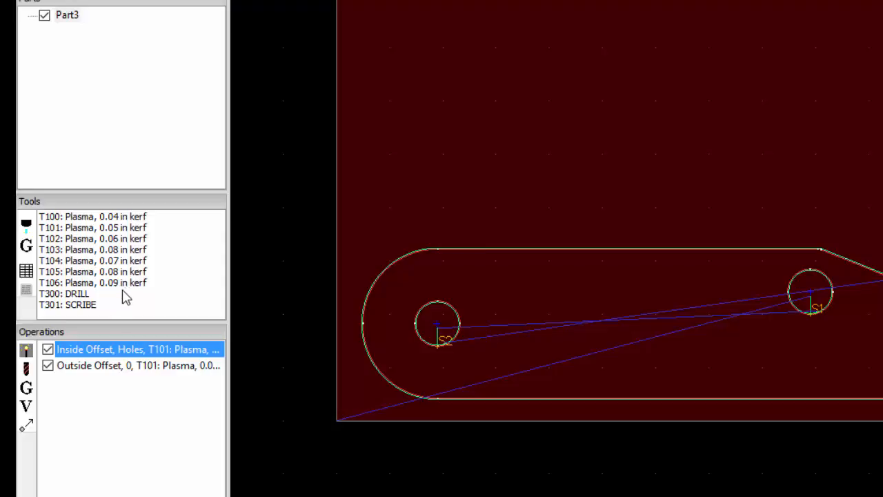
mouse_move(107, 293)
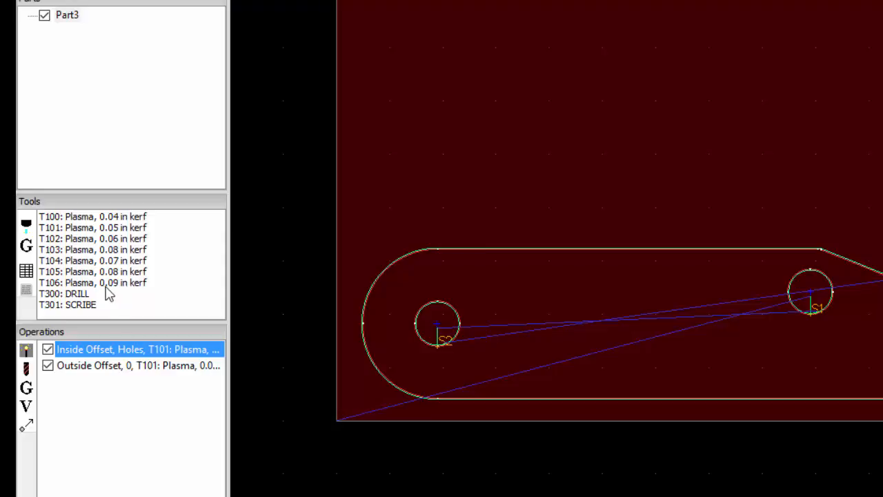
mouse_move(54, 292)
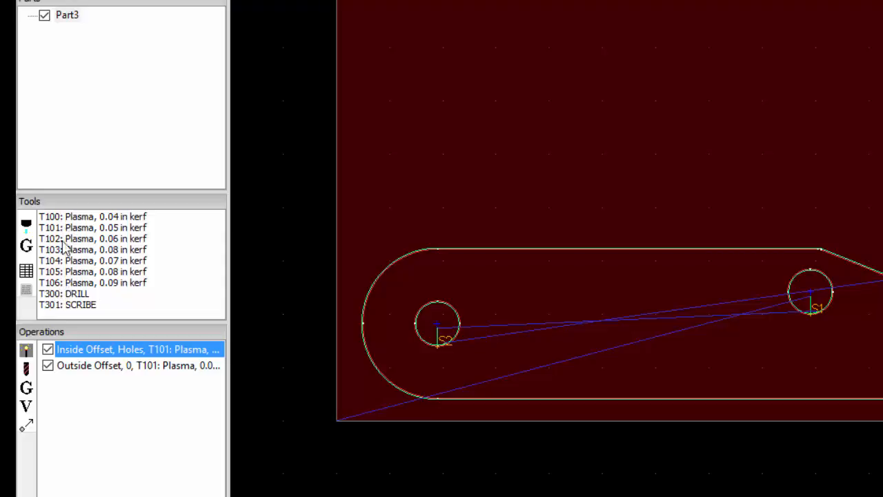
mouse_move(62, 290)
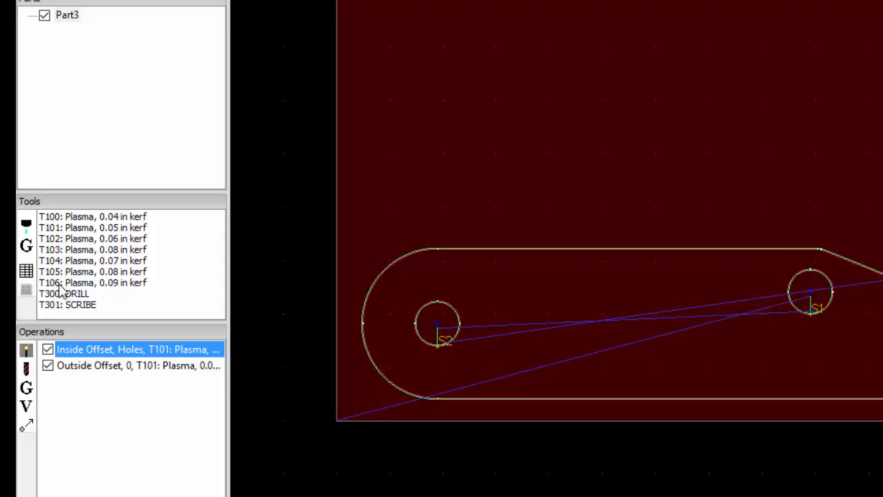
mouse_move(77, 285)
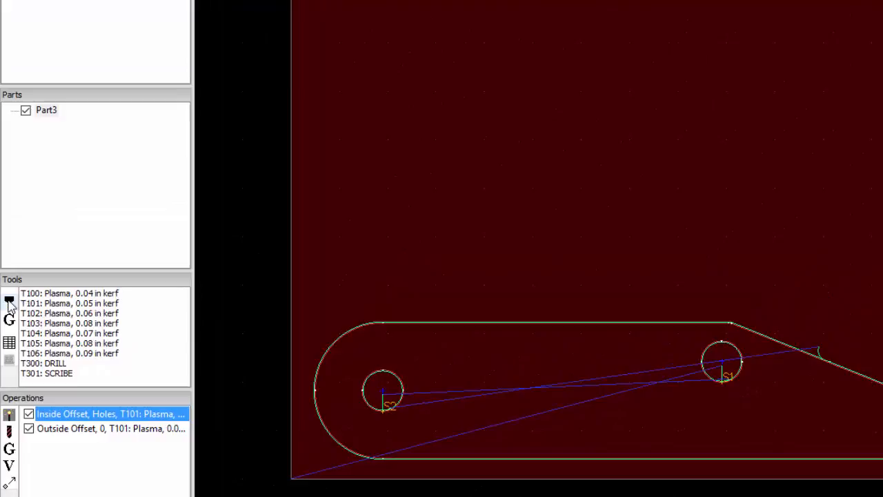
Create a new plasma tool named 'Plasma, 0.125 kerf', number 107, kerf width 0.125 in.
left_click(10, 299)
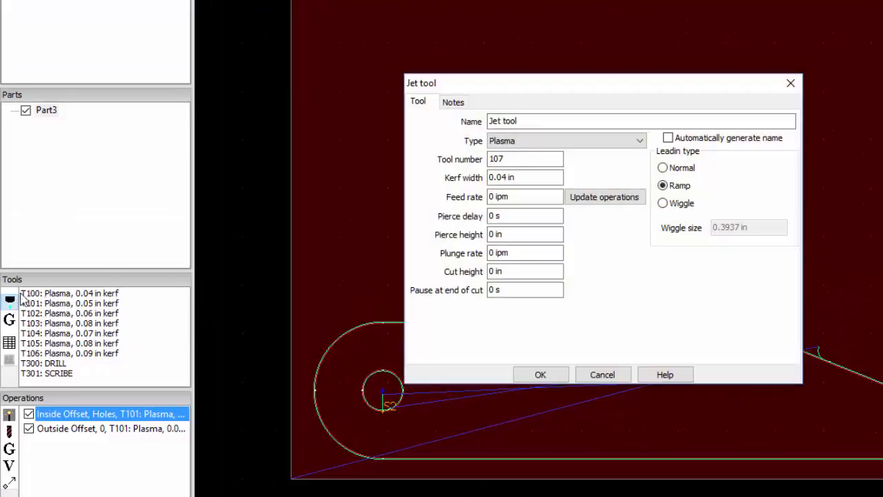
left_click(524, 159)
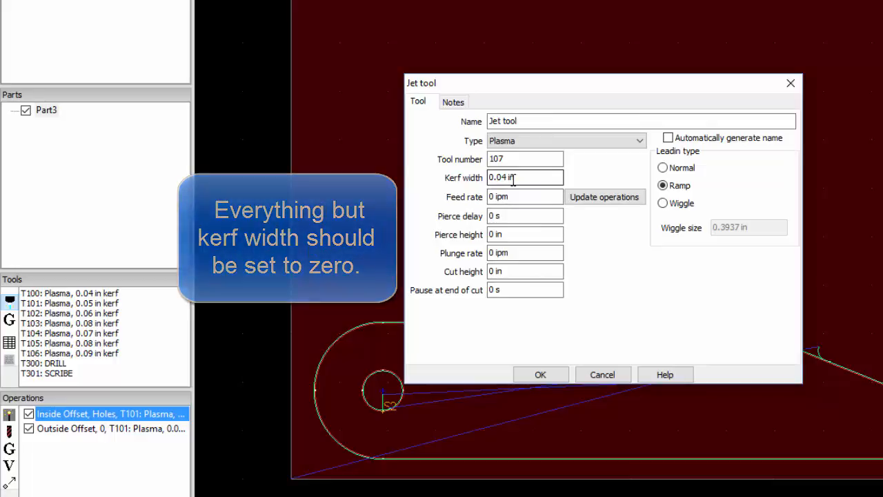
left_click(524, 176)
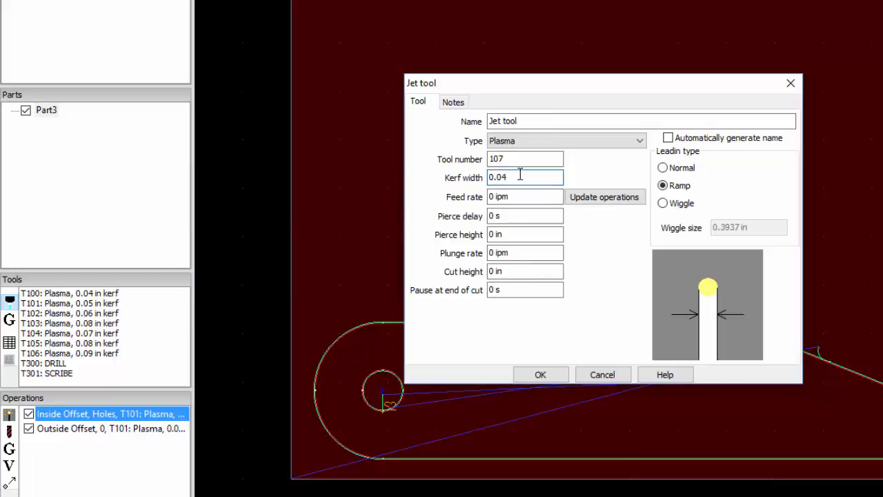
key("BackSpace")
type("125 in")
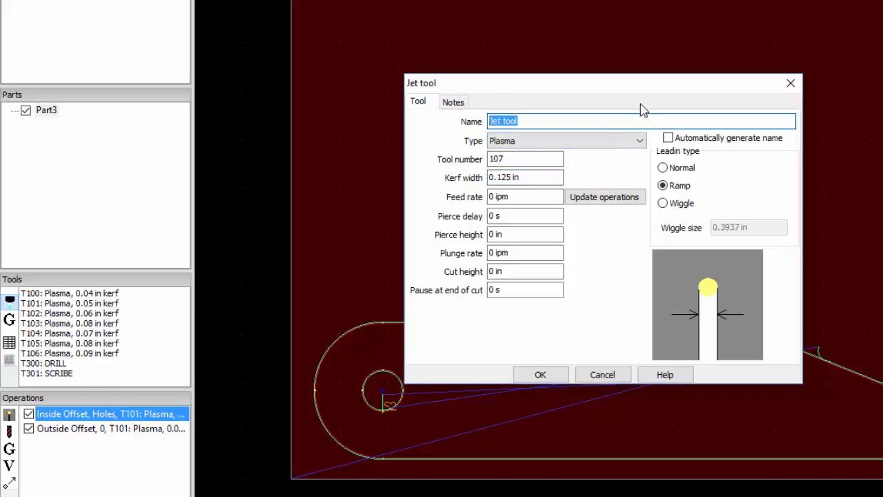
type("Plasm")
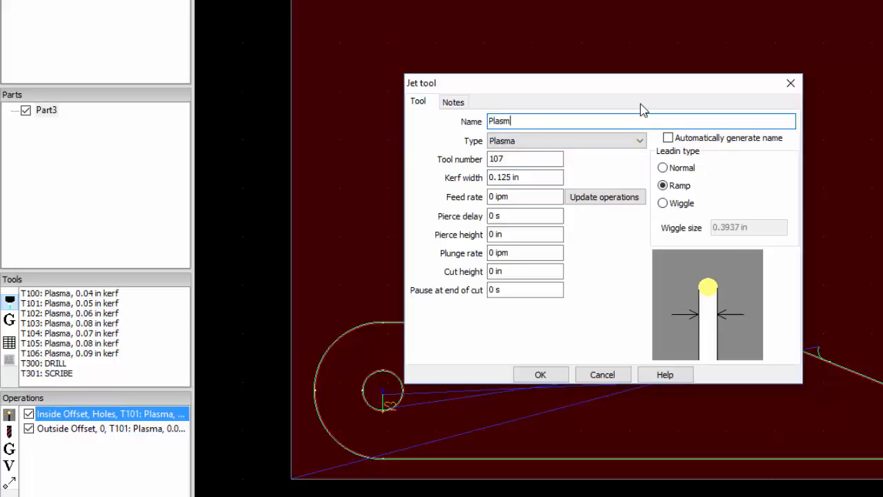
type("a")
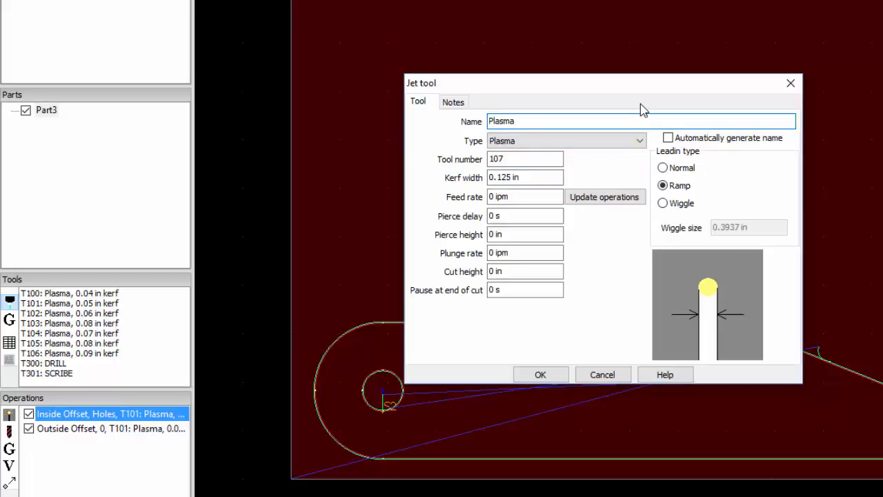
type(", 0.")
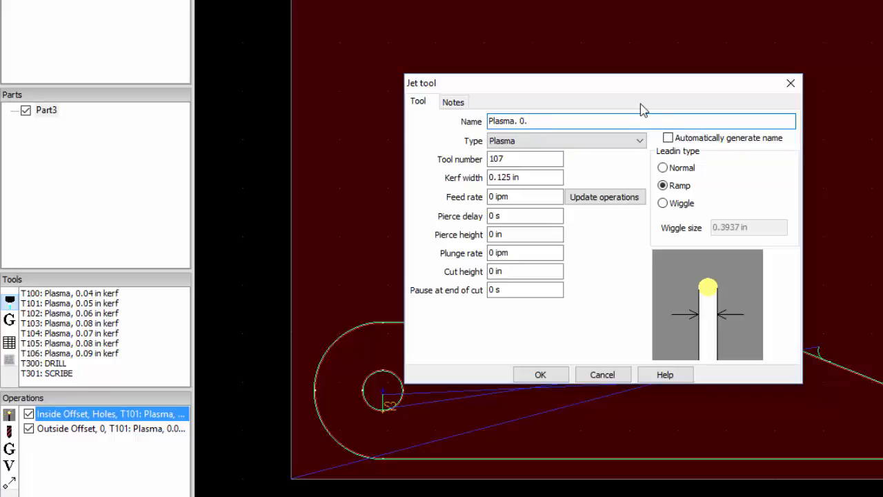
type("125")
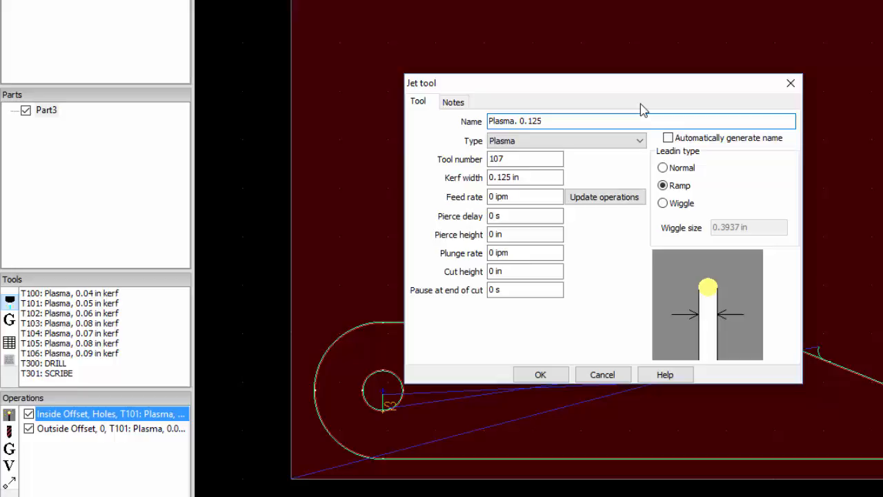
type("kerf")
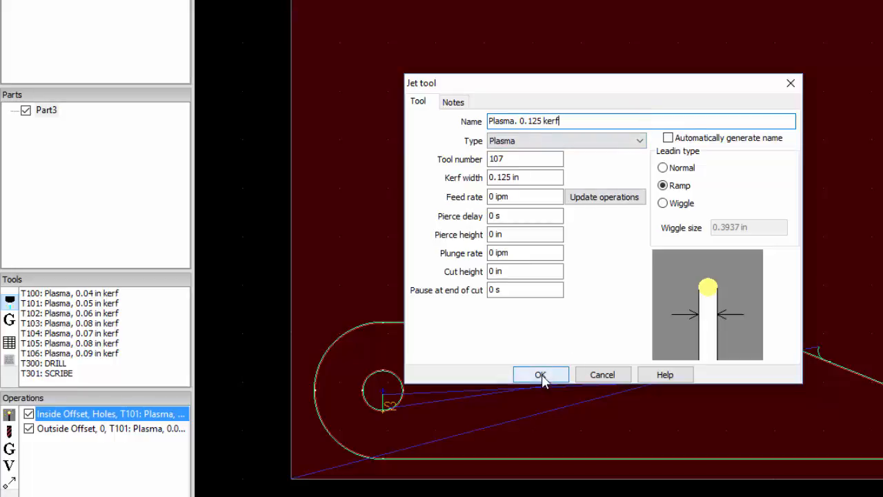
Confirm the tool so T107 'Plasma, 0.125 kerf' appears and select it in the Tools list.
left_click(541, 374)
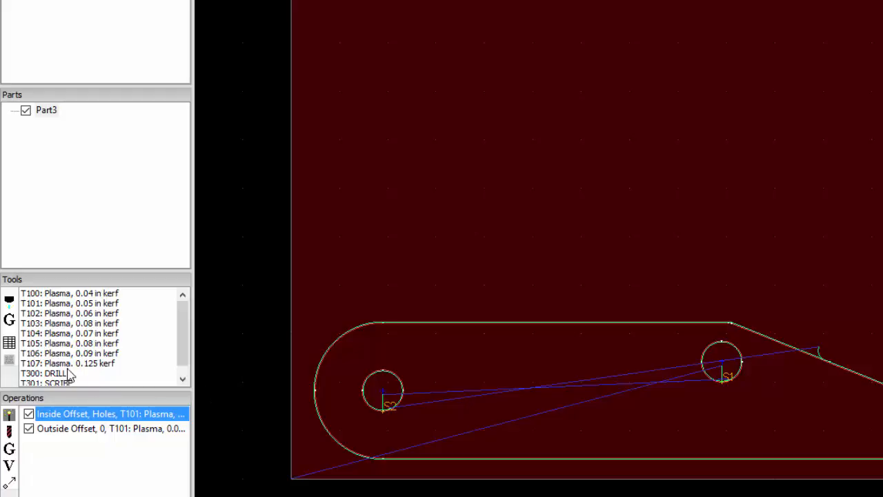
left_click(69, 363)
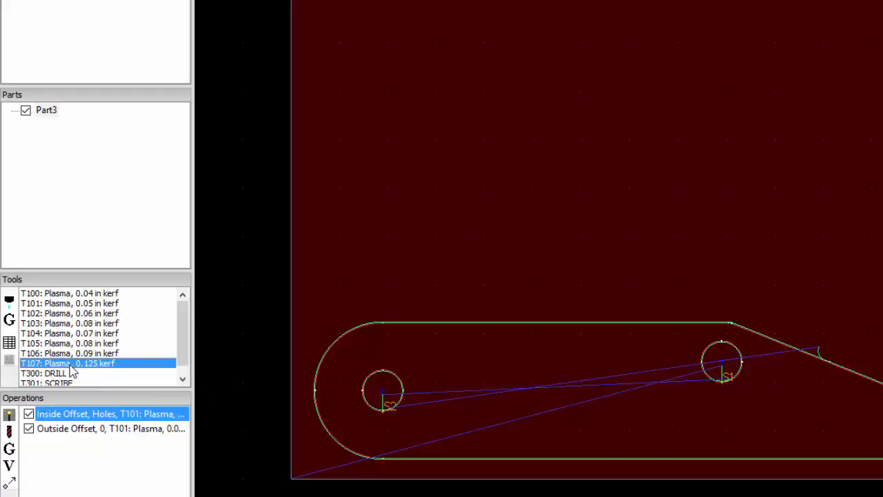
left_click(69, 353)
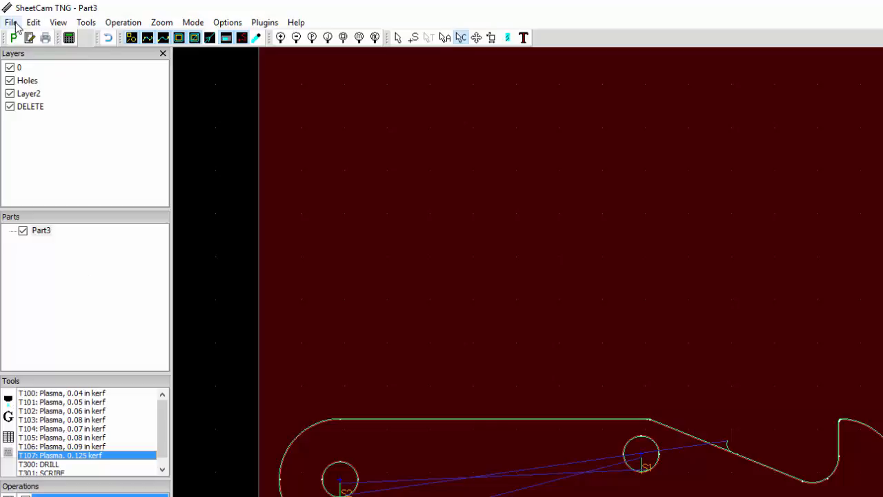
Save the tool set over the existing TruCut Plasma.tools file, confirming the replace.
left_click(11, 22)
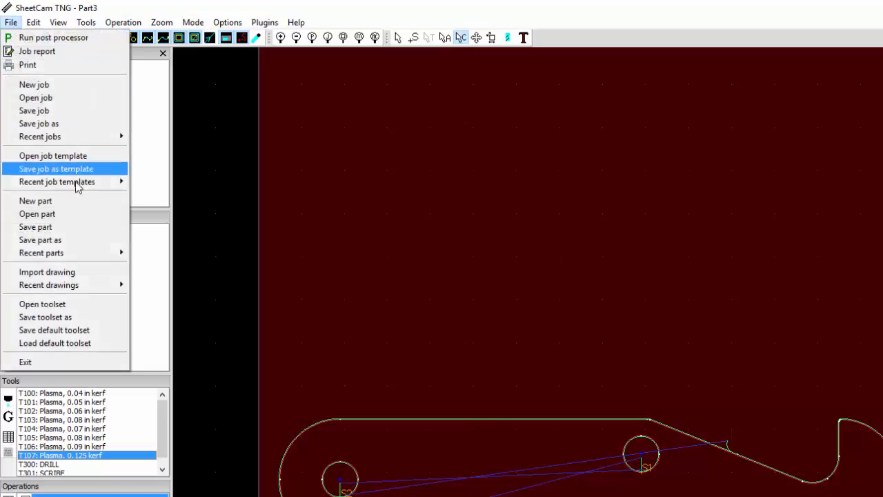
mouse_move(69, 316)
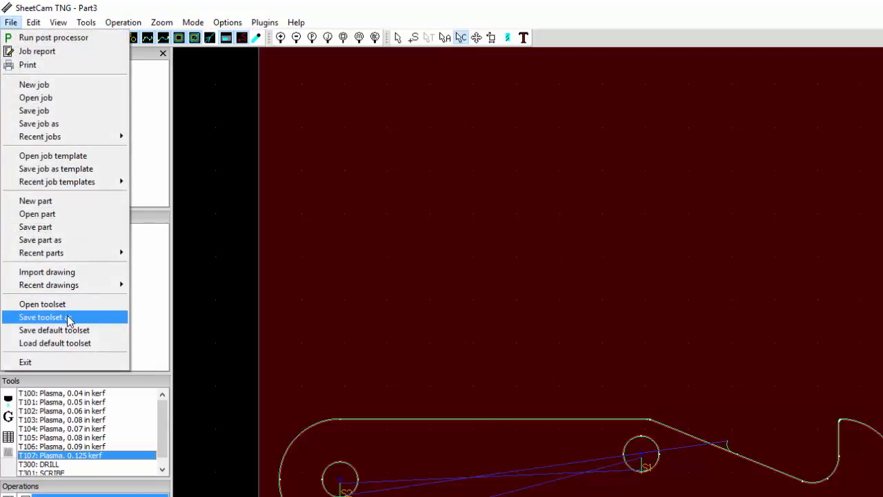
left_click(41, 316)
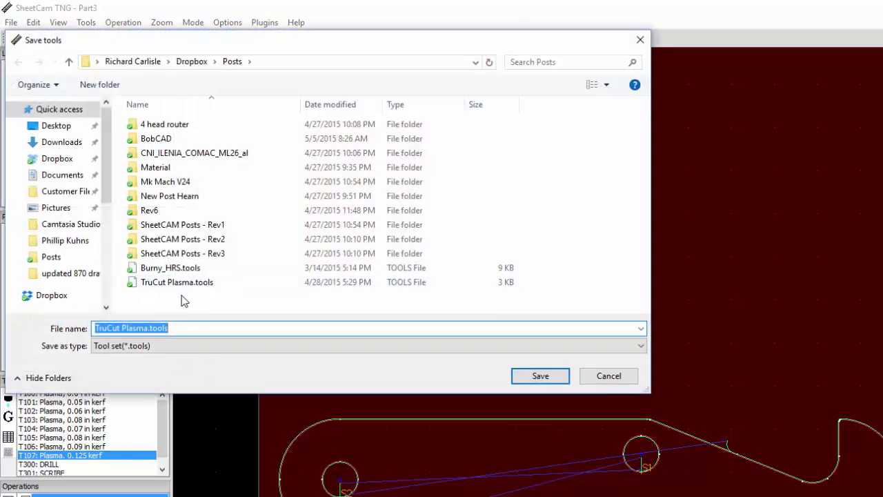
mouse_move(176, 281)
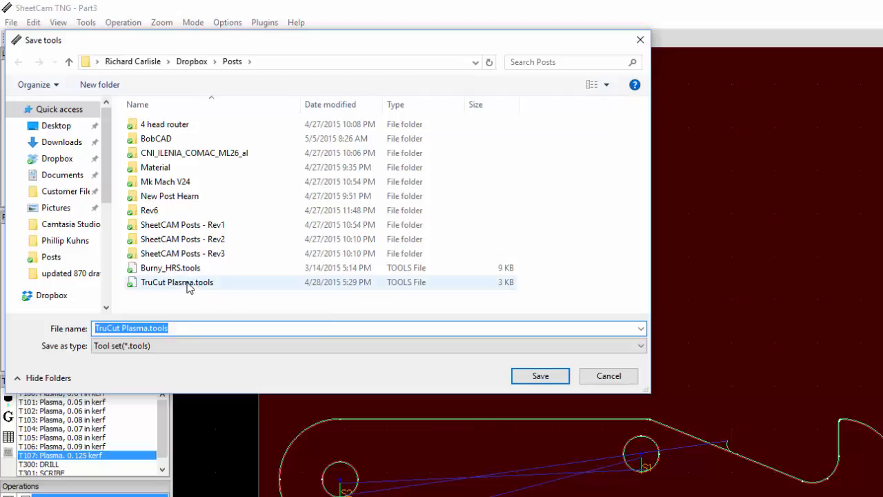
left_click(177, 282)
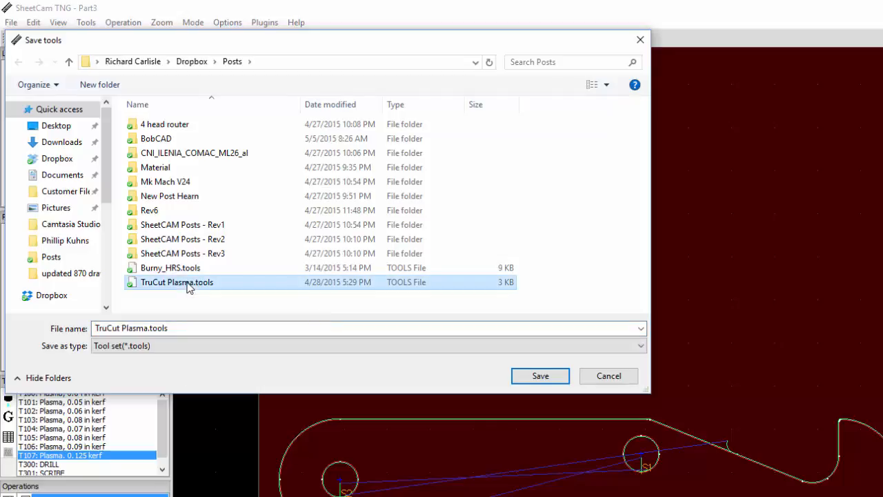
left_click(541, 375)
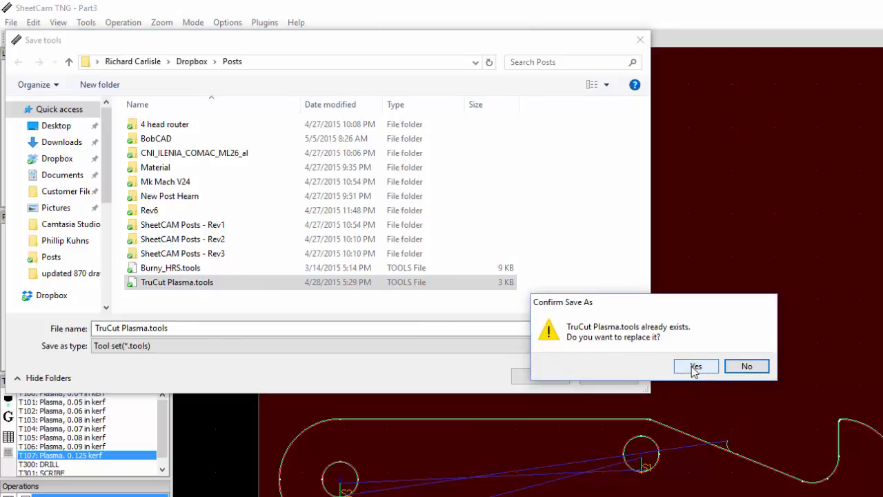
left_click(695, 365)
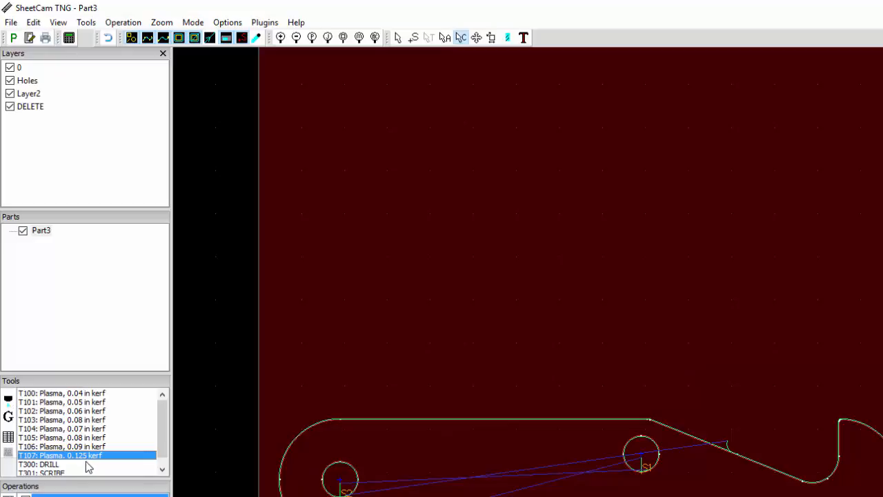
Save the current tools as the default tool set, confirming the overwrite.
left_click(11, 22)
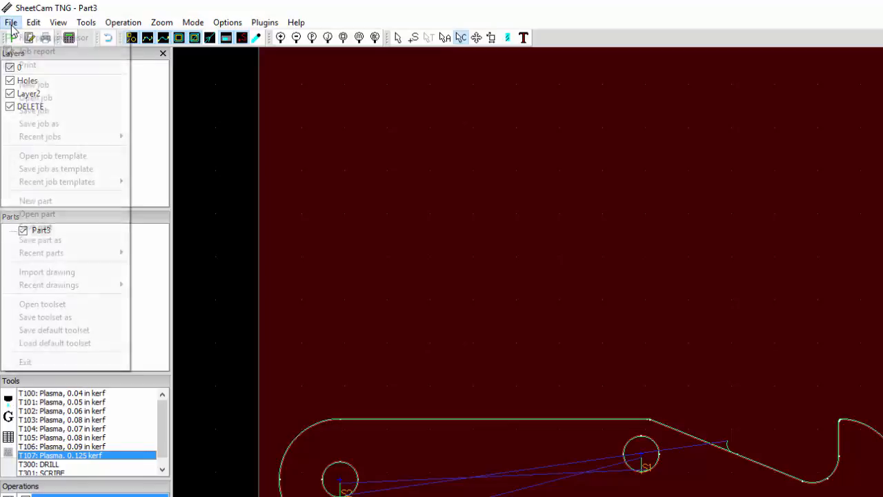
mouse_move(66, 329)
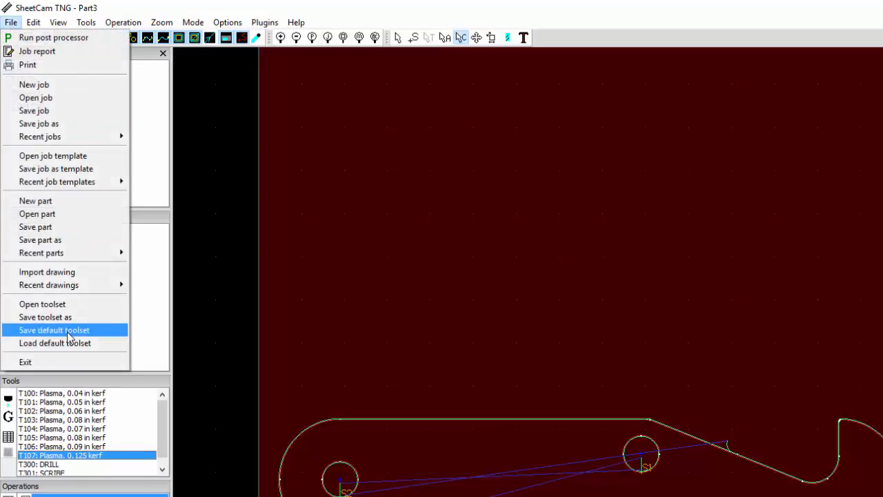
left_click(54, 330)
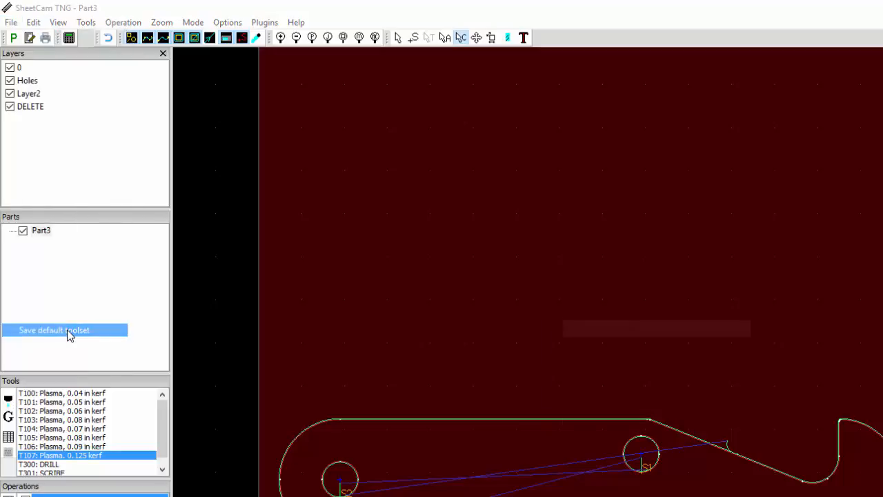
left_click(54, 330)
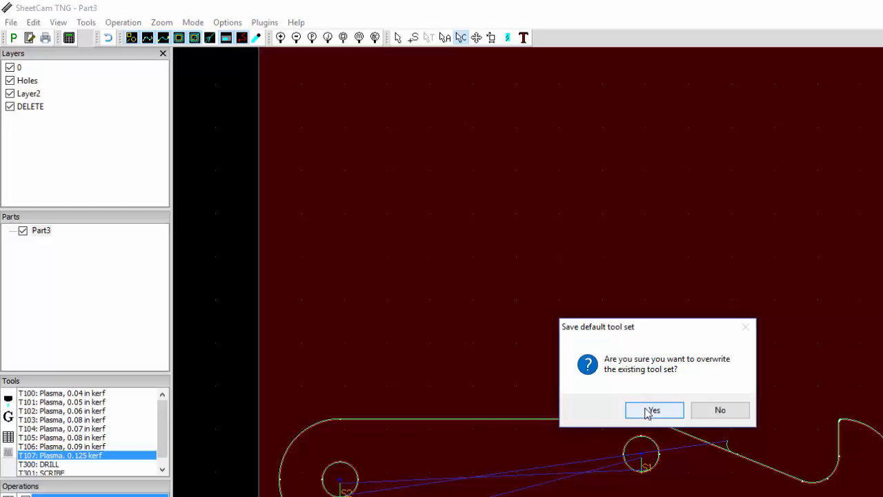
left_click(654, 410)
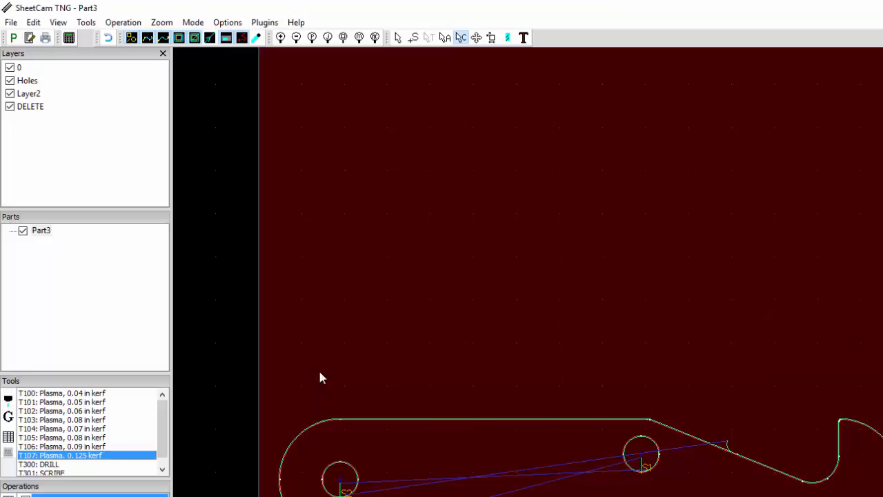